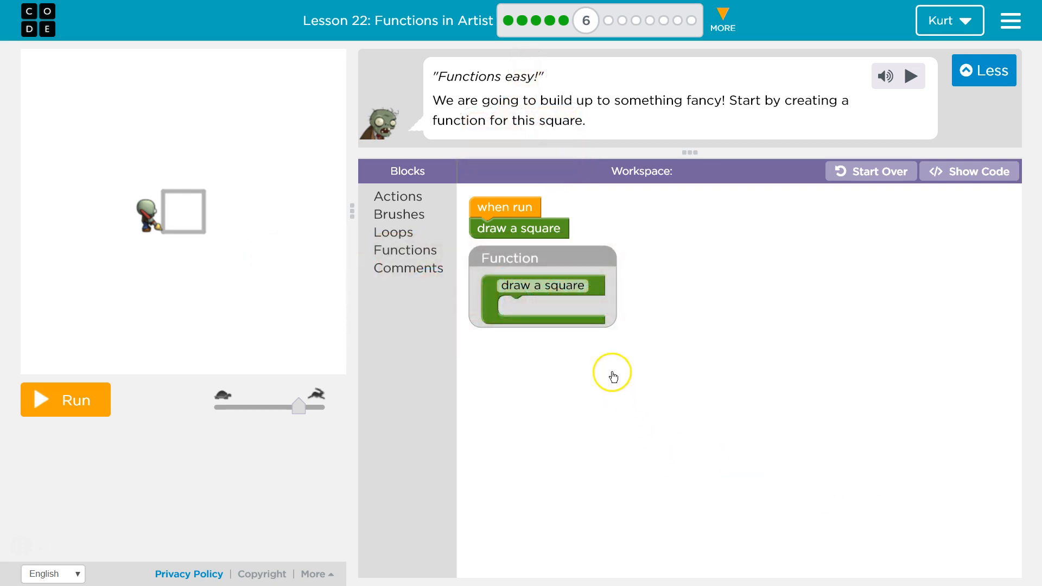
- Drag a 'move forward by 100 pixels' block from Actions onto the workspace
left_click(398, 196)
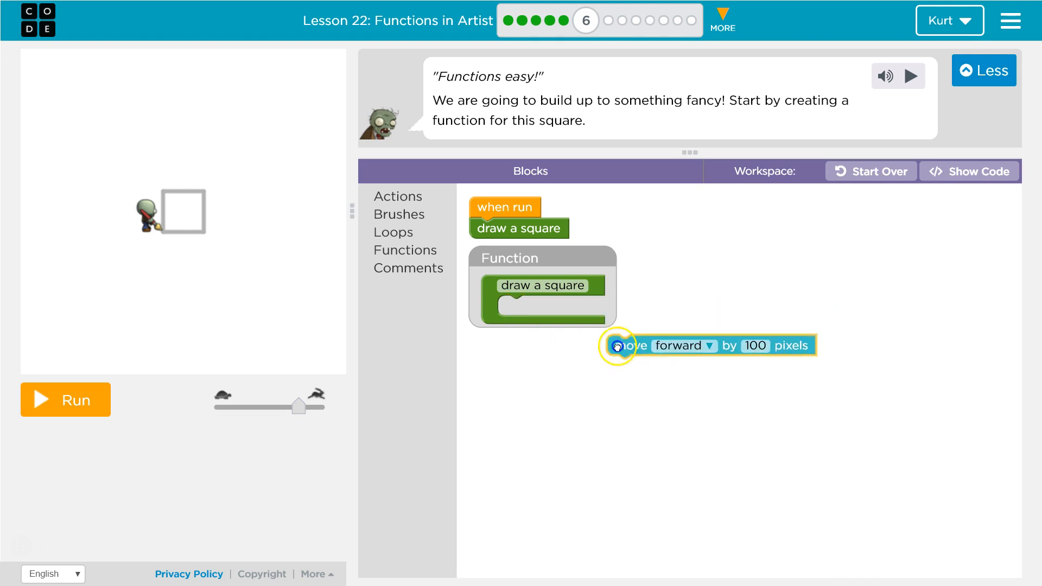
- Put a repeat 4 times loop in 'draw a square' holding move forward 100 and turn left 90
left_click(393, 232)
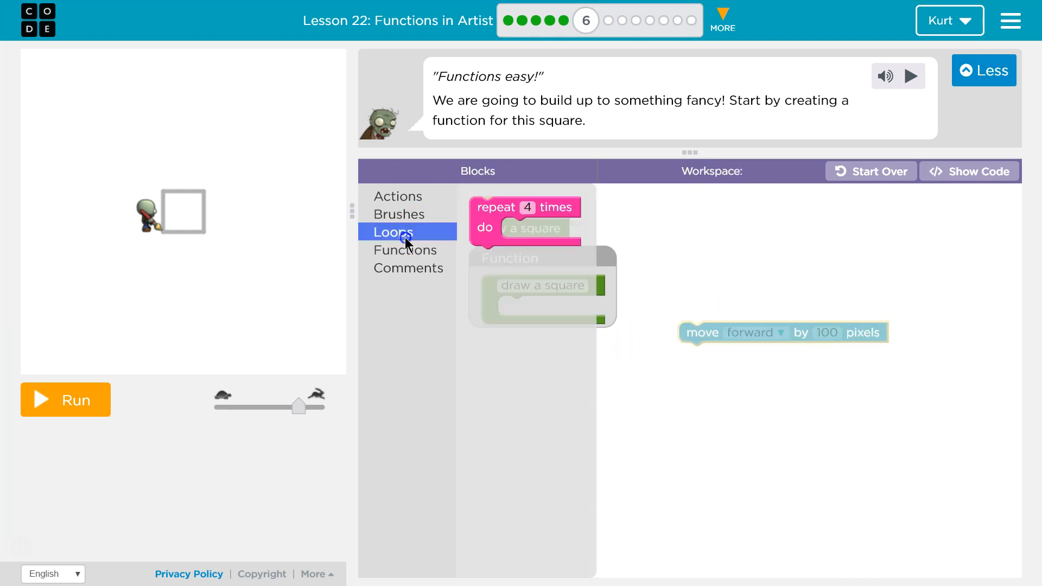
left_click(397, 196)
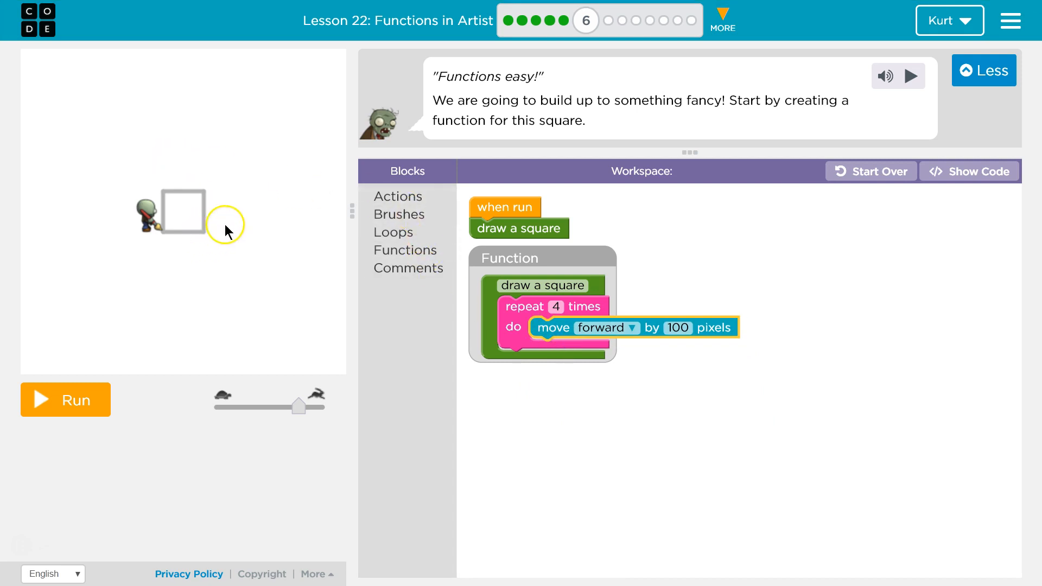
left_click(397, 196)
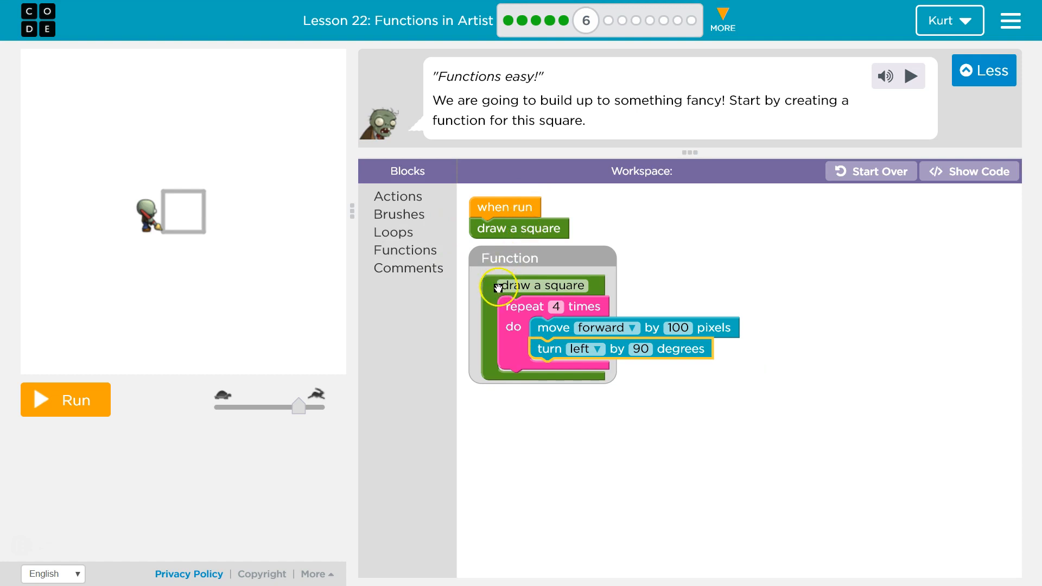
mouse_move(557, 315)
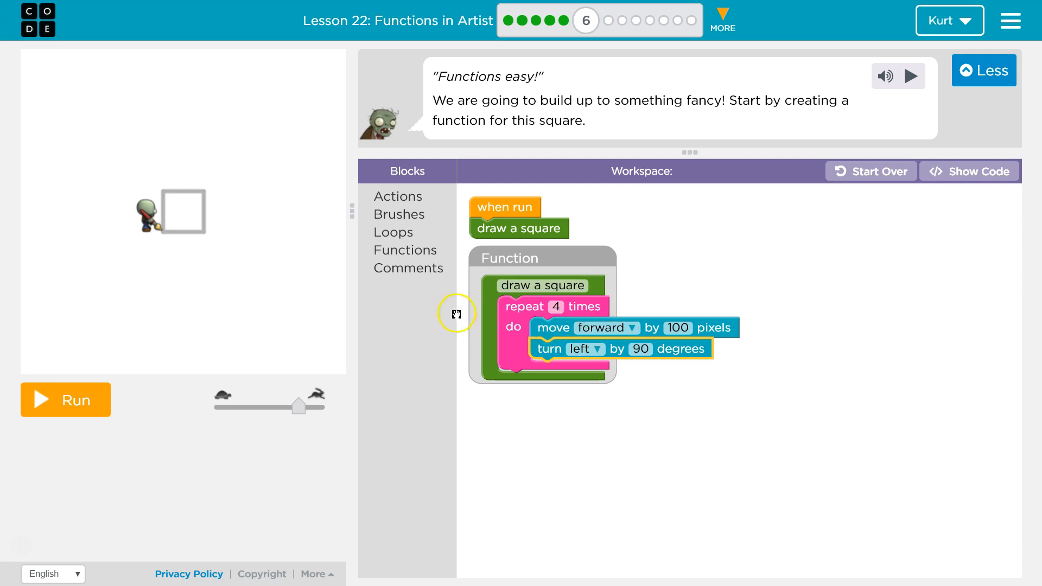
mouse_move(230, 253)
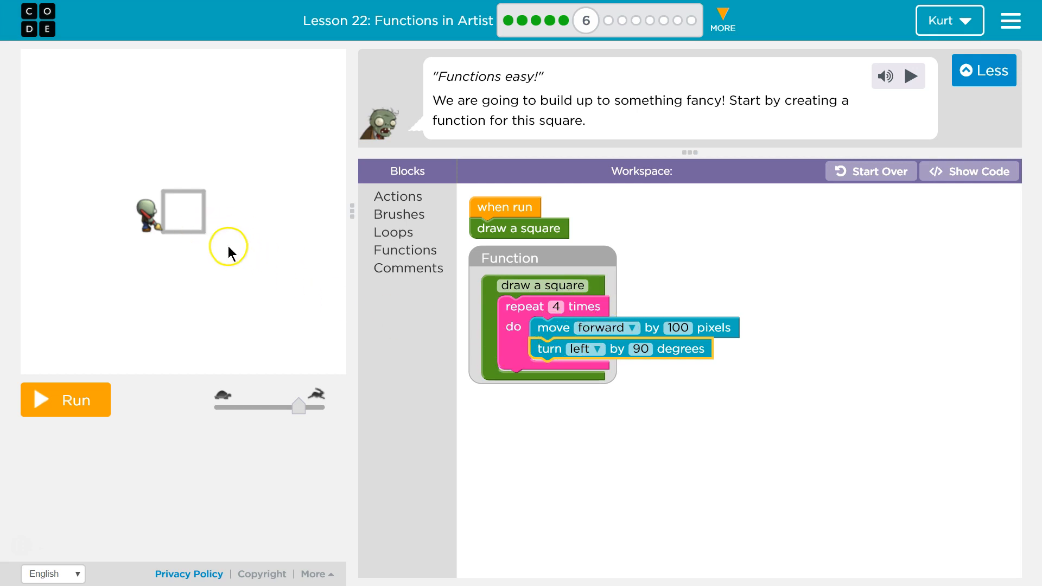
mouse_move(524, 296)
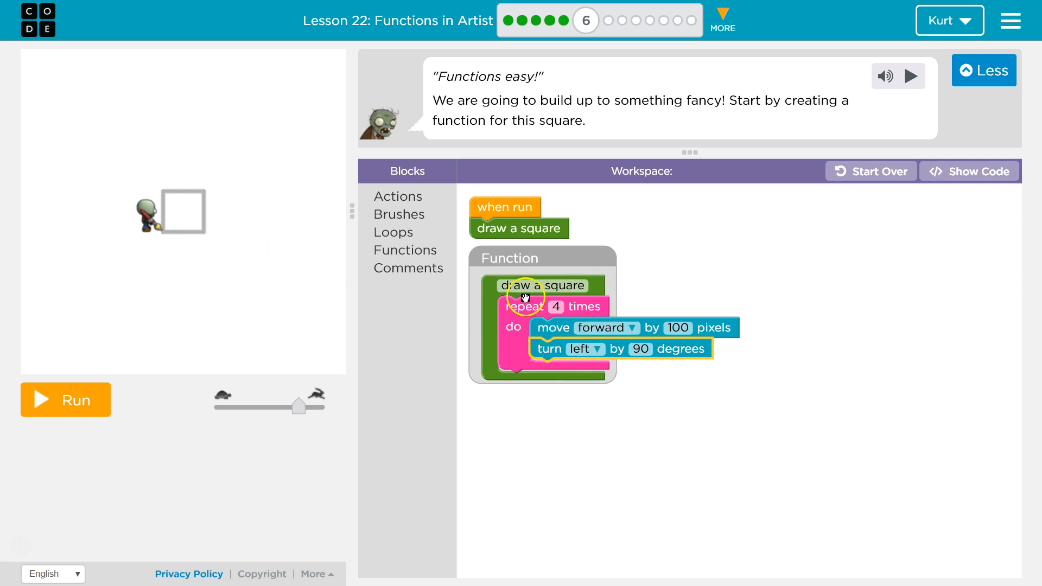
mouse_move(264, 192)
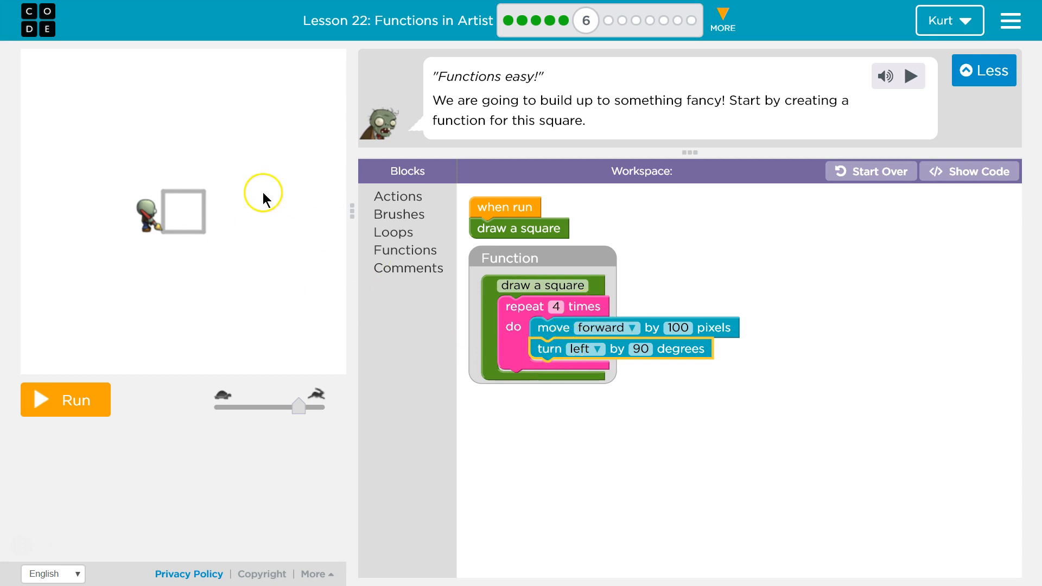
mouse_move(176, 251)
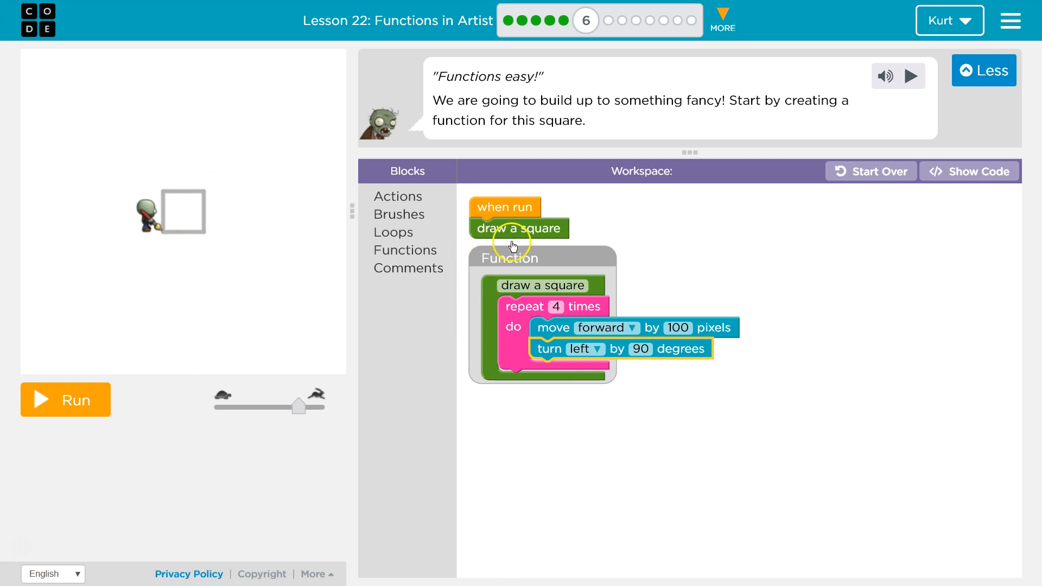
mouse_move(493, 294)
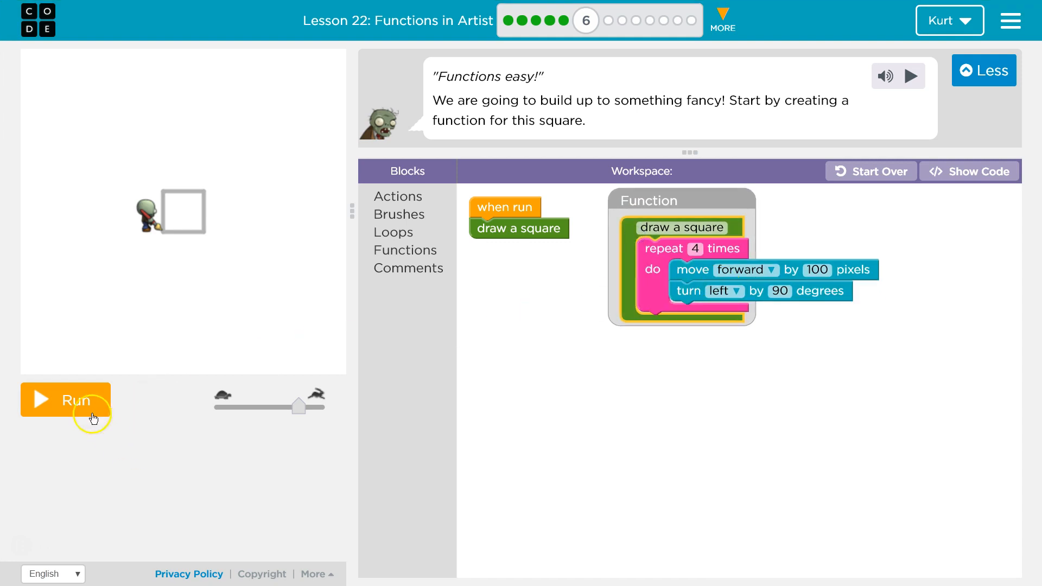
- Run the program, change the move distance from 100 to 50 pixels, and run again
left_click(65, 399)
type("50")
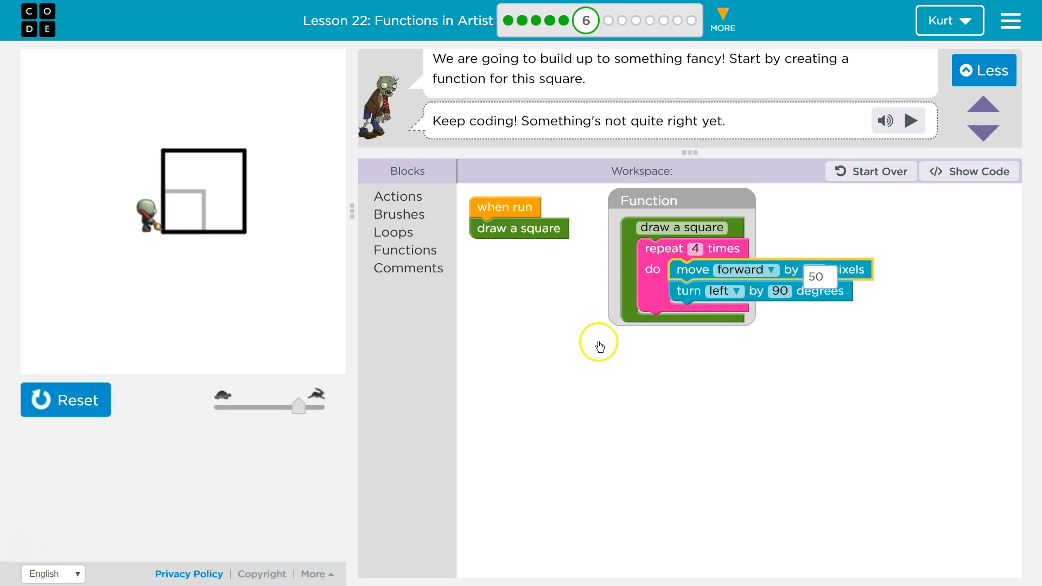
left_click(65, 400)
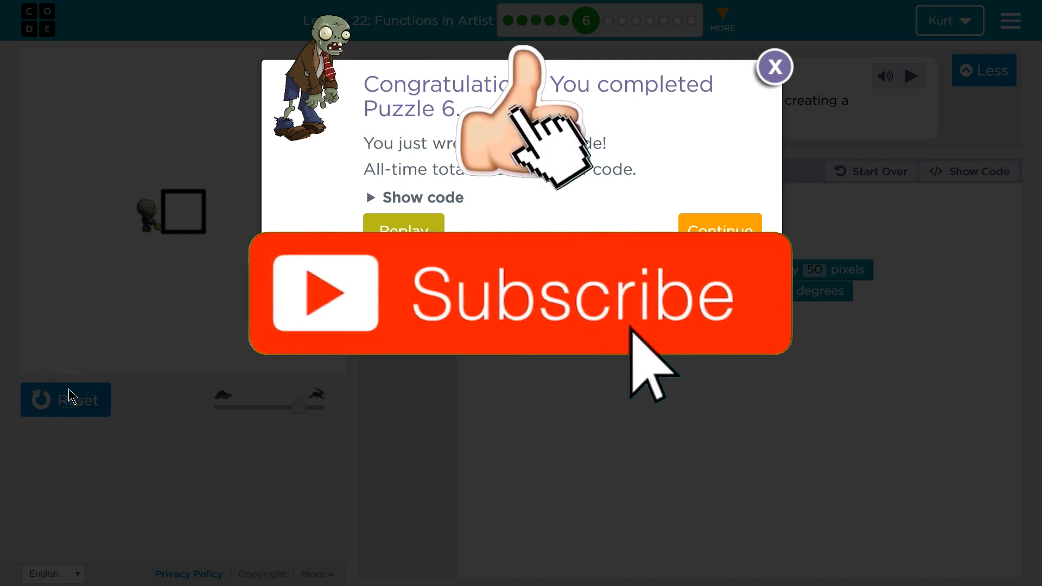
- Dismiss the Congratulations dialog for the completed Puzzle 6
left_click(773, 68)
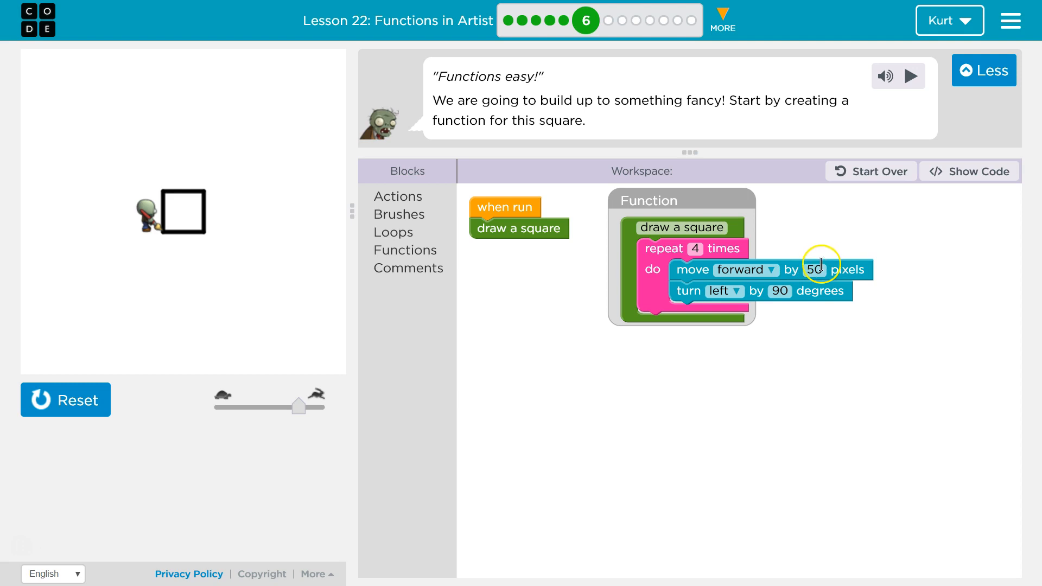
mouse_move(539, 429)
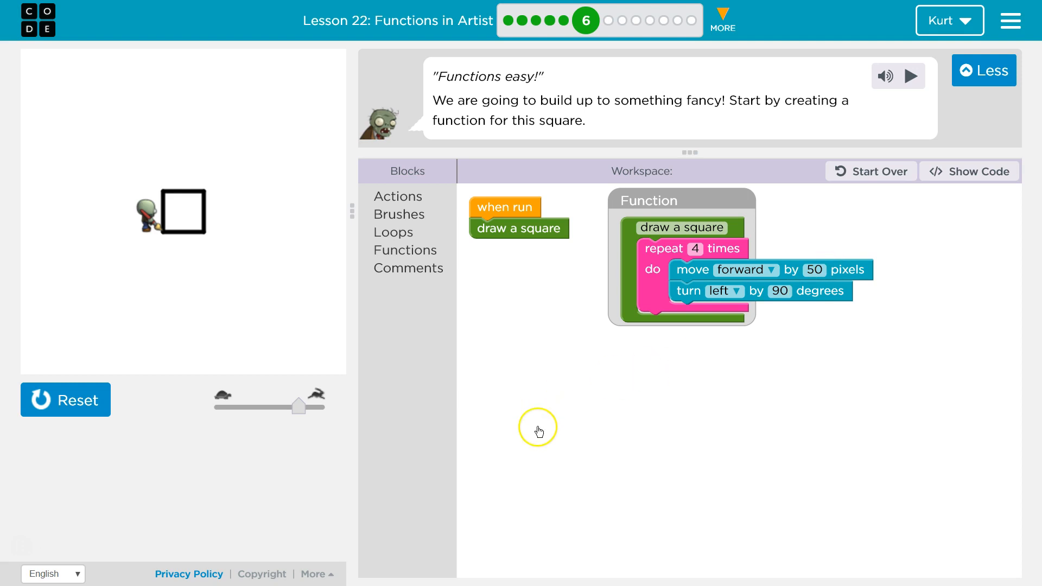